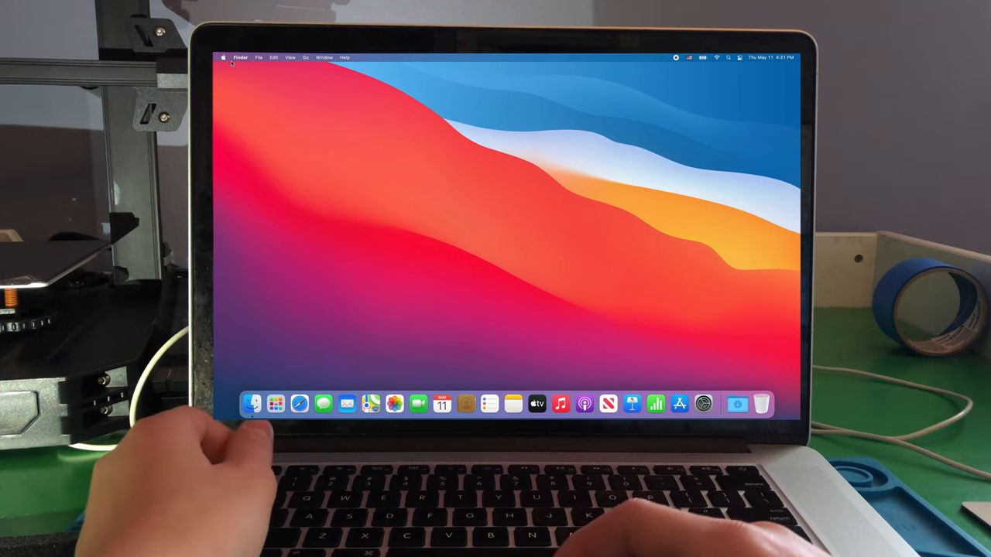
Set the desktop background to the dark blue diagonal-streaks wallpaper via Desktop & Screen Saver.
left_click(223, 58)
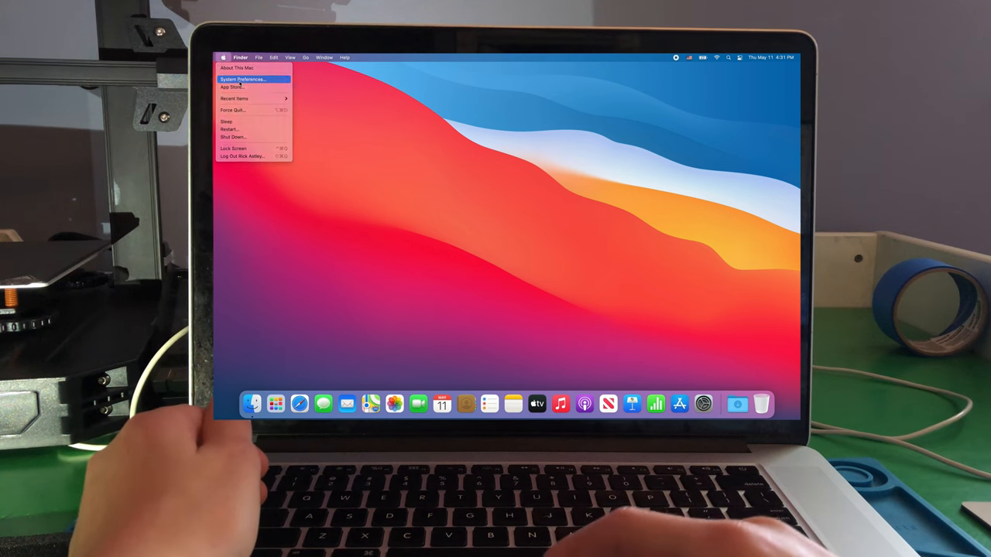
left_click(245, 78)
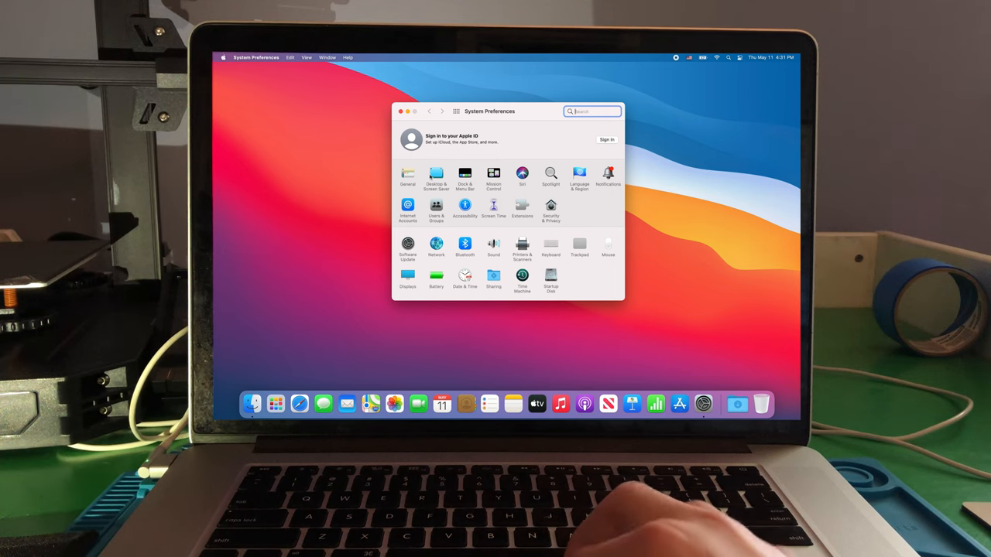
left_click(437, 174)
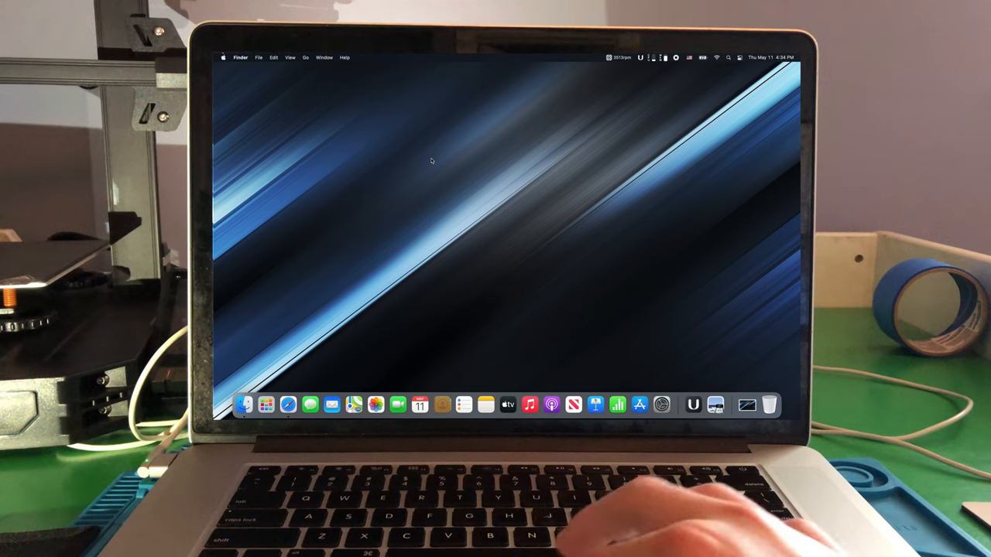
In Dock & Menu Bar, disable Show recent applications and enable Minimize windows into application icon.
left_click(223, 57)
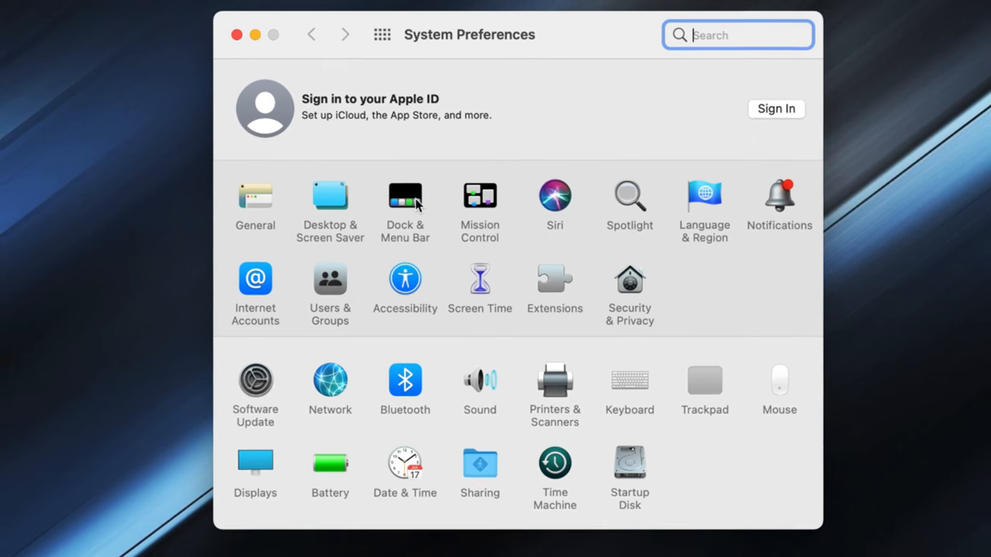
left_click(404, 198)
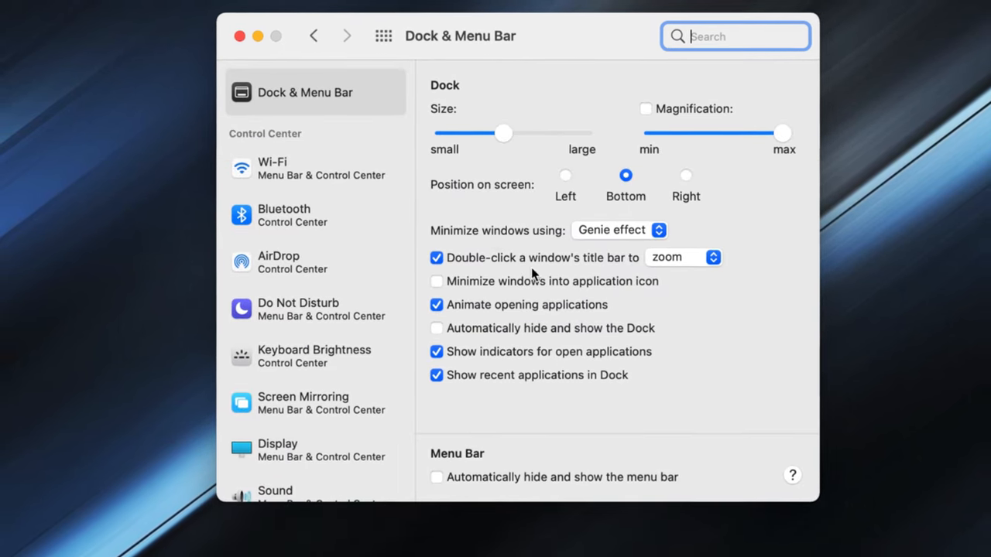
left_click(436, 374)
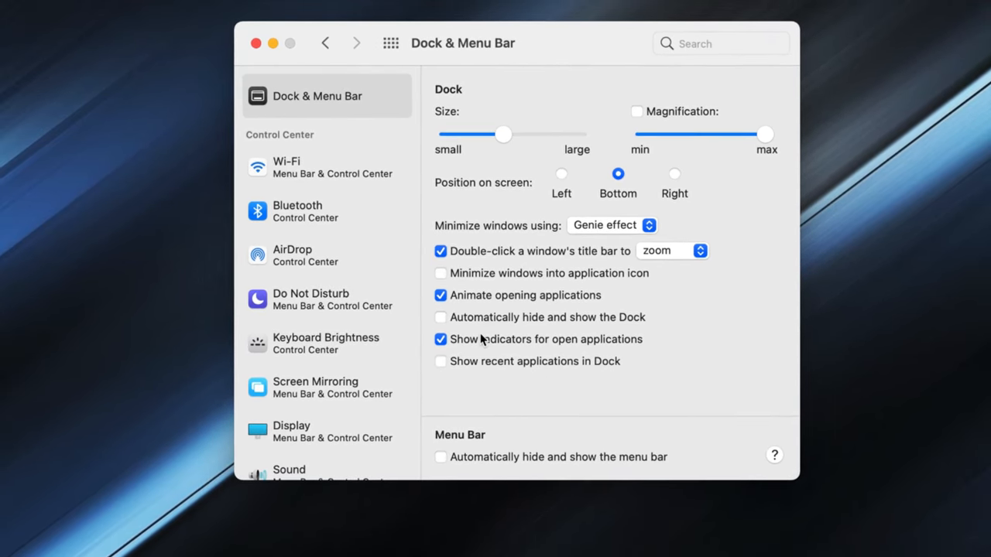
left_click(441, 272)
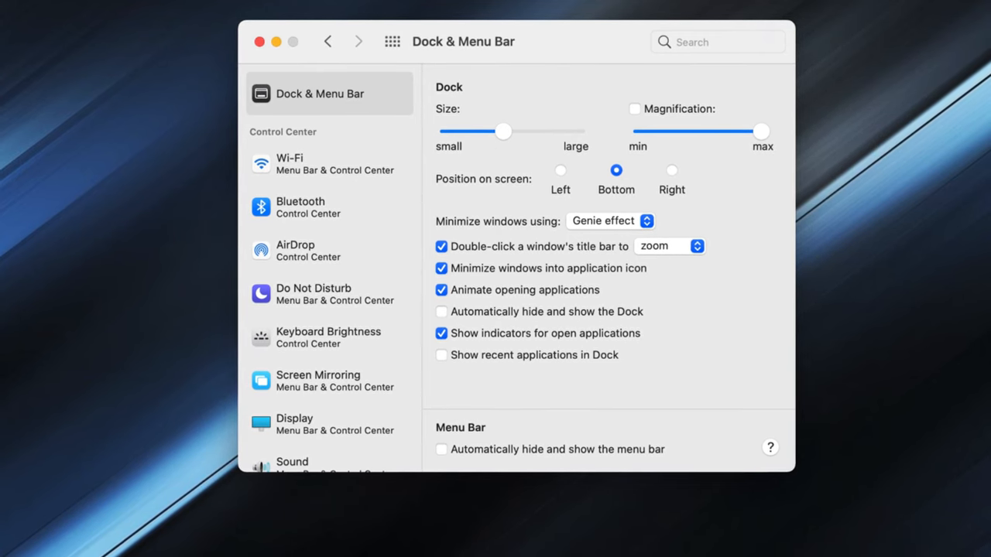
Drag the Size slider to enlarge the Dock and return to the settings overview.
left_click_drag(503, 132, 539, 132)
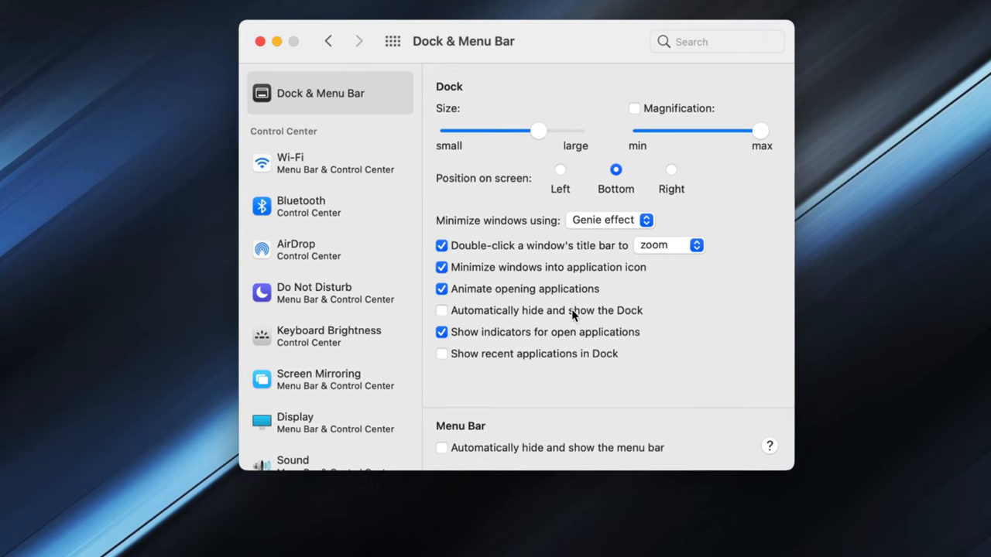
left_click(292, 163)
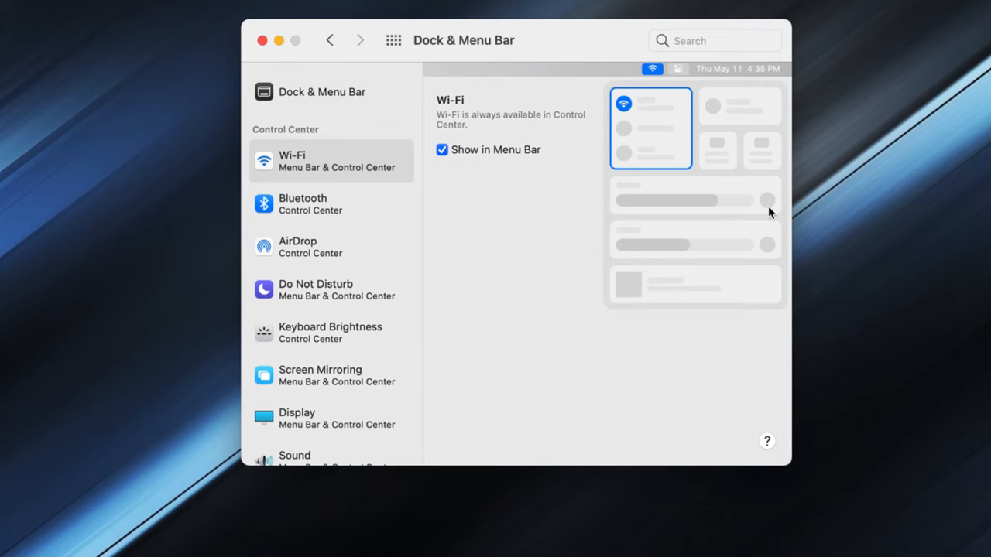
scroll("down", 3)
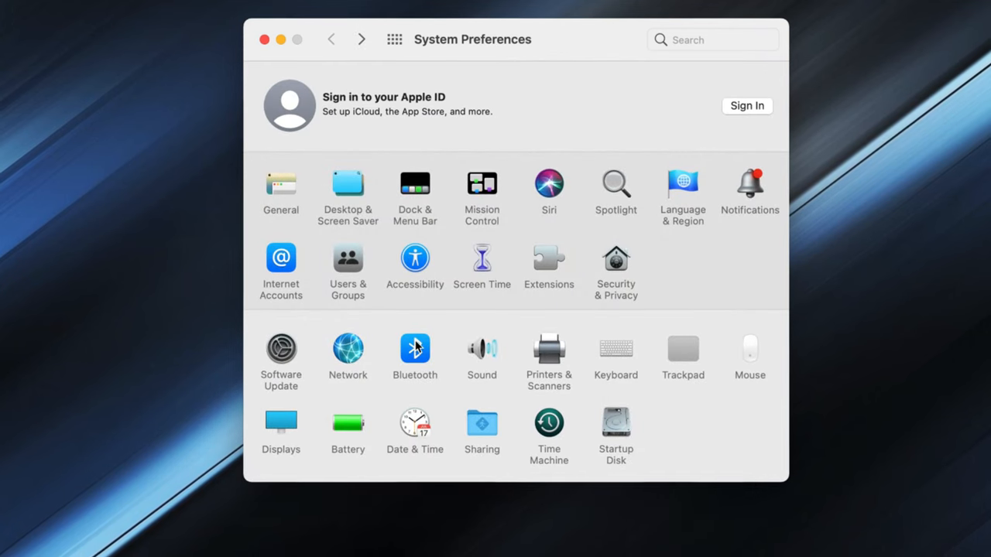
mouse_move(514, 277)
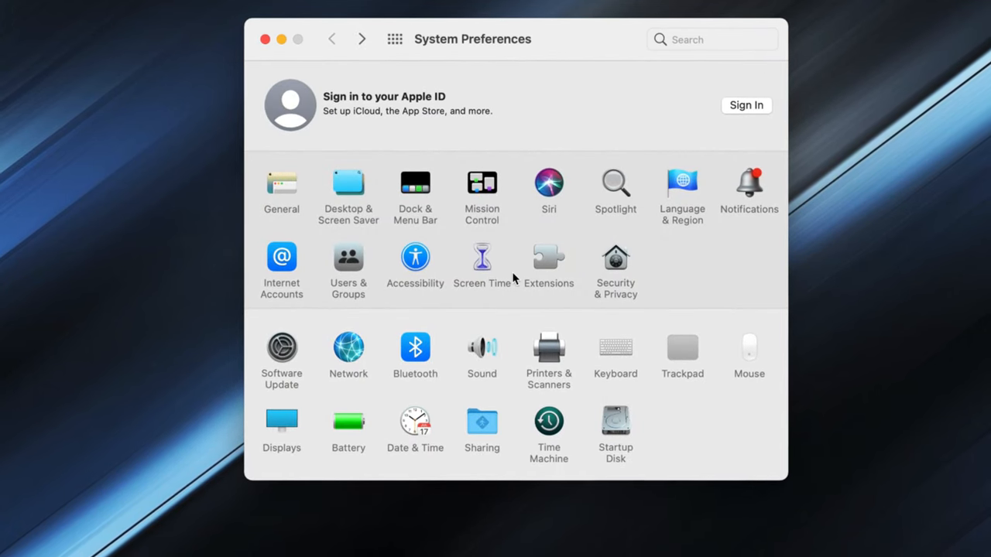
Enable Tap to click in the Trackpad's Point & Click settings.
left_click(681, 349)
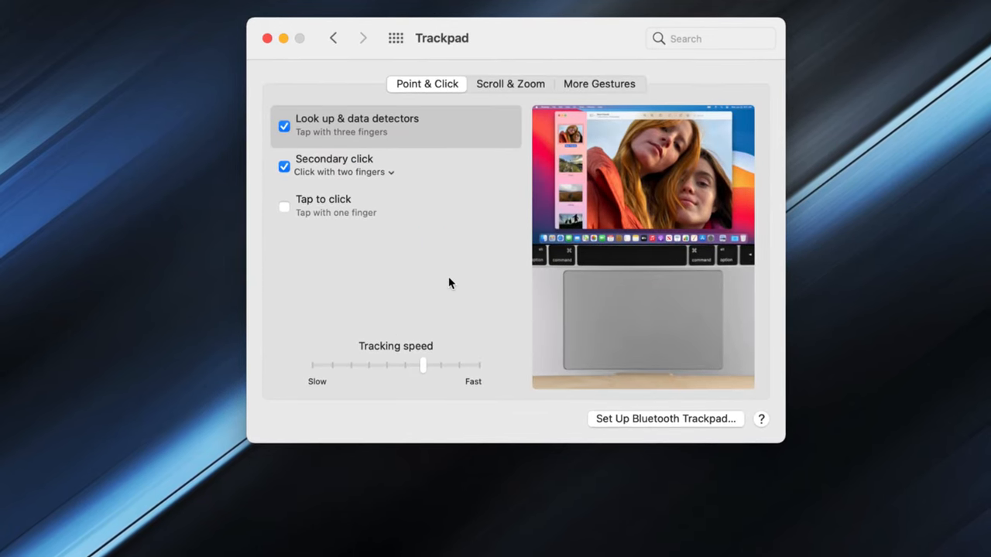
left_click(285, 207)
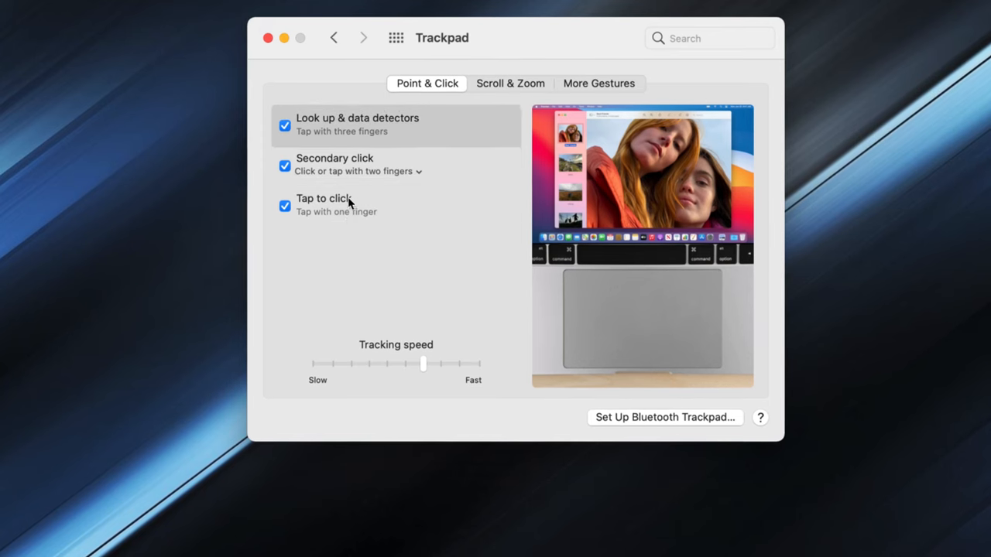
left_click(335, 37)
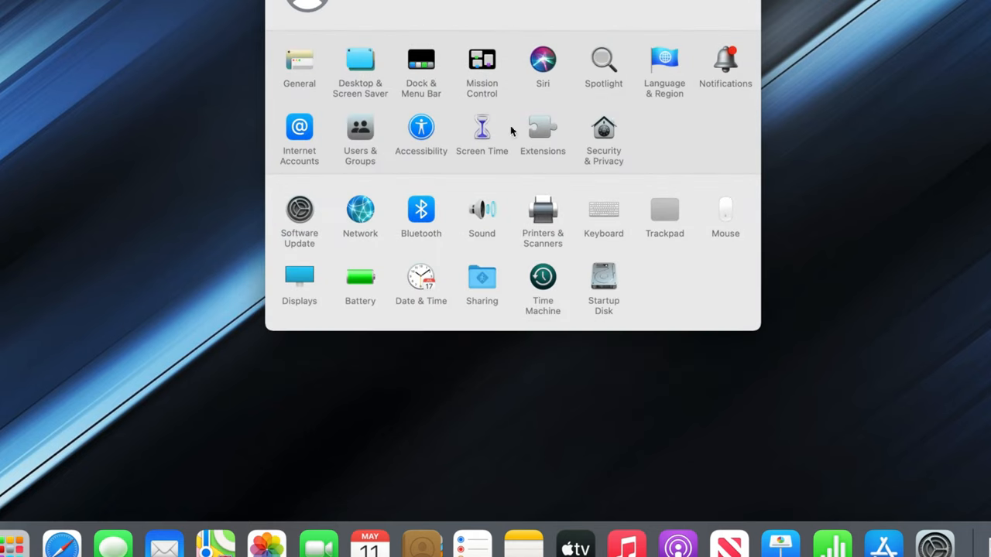
mouse_move(379, 254)
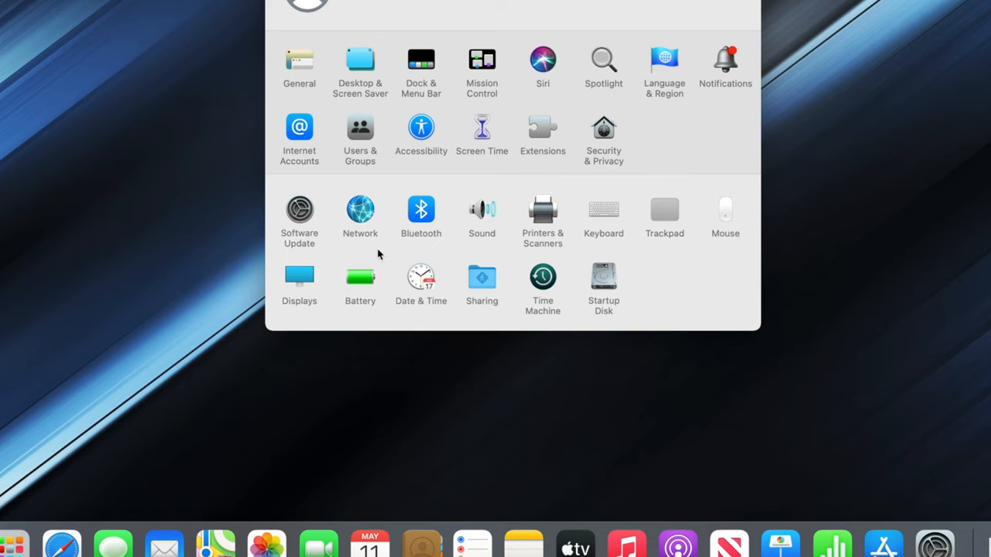
left_click(359, 278)
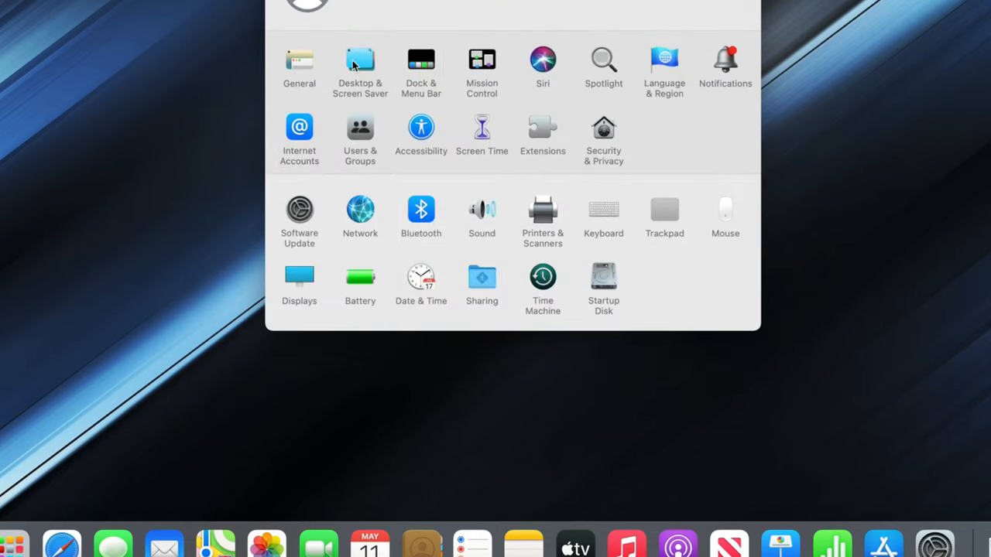
In General preferences, choose the blue accent colour and small sidebar icons.
left_click(299, 65)
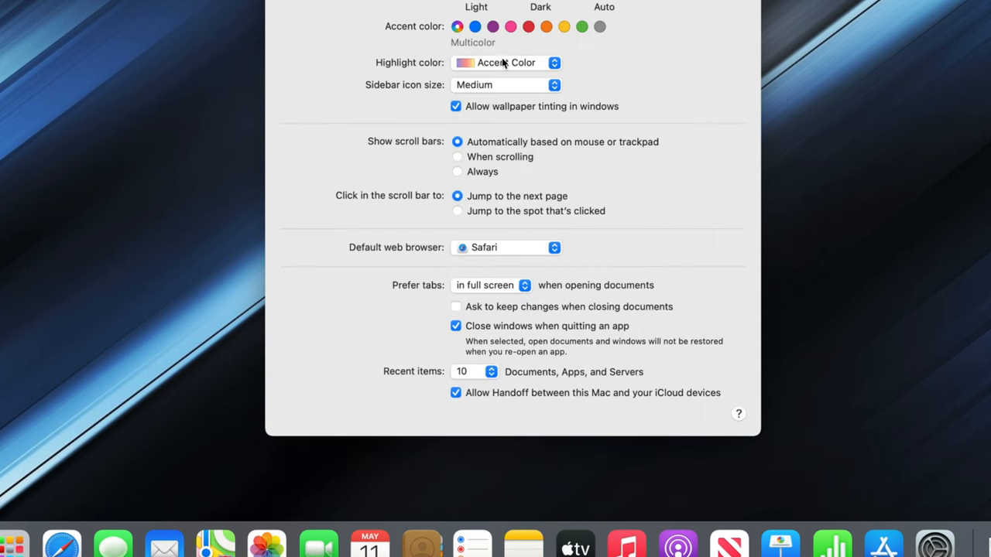
left_click(474, 27)
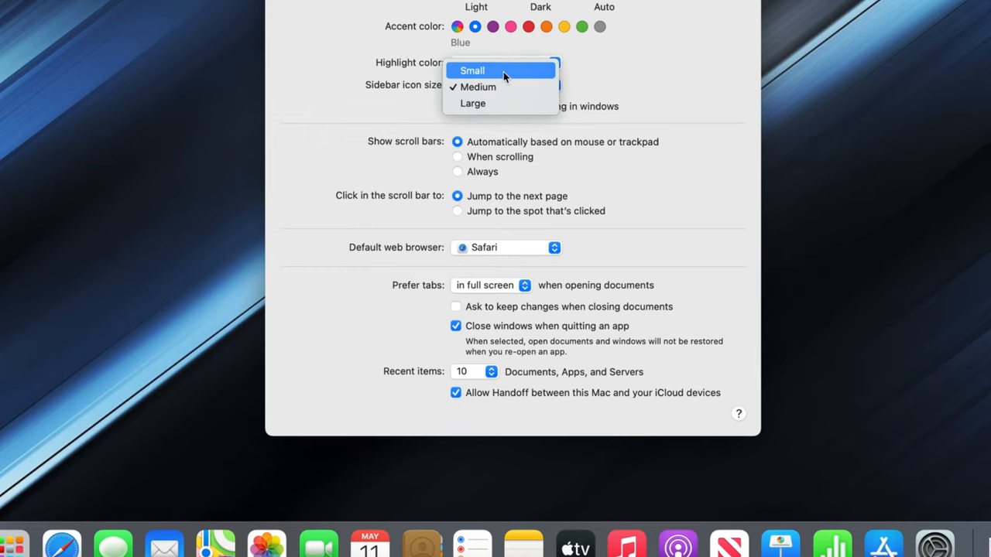
left_click(473, 71)
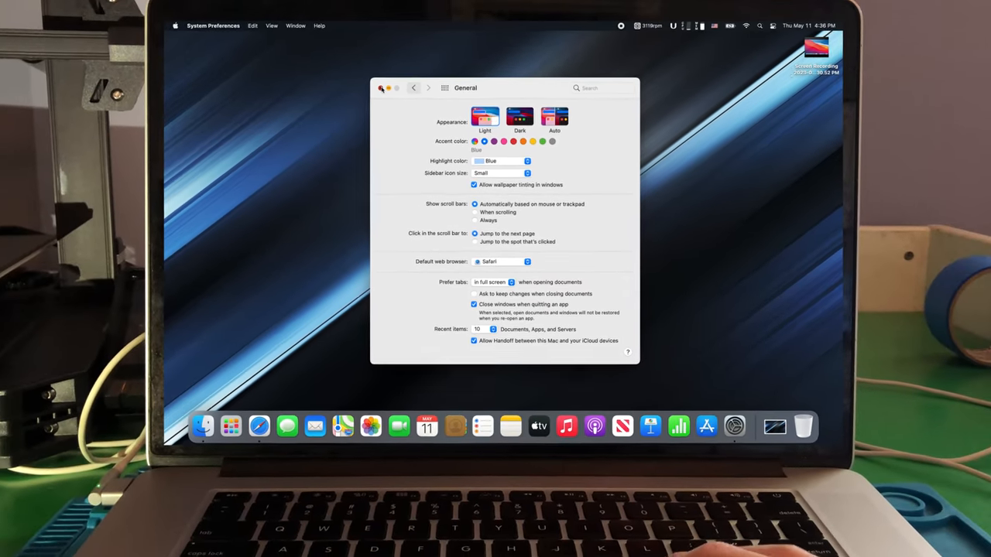
left_click(381, 87)
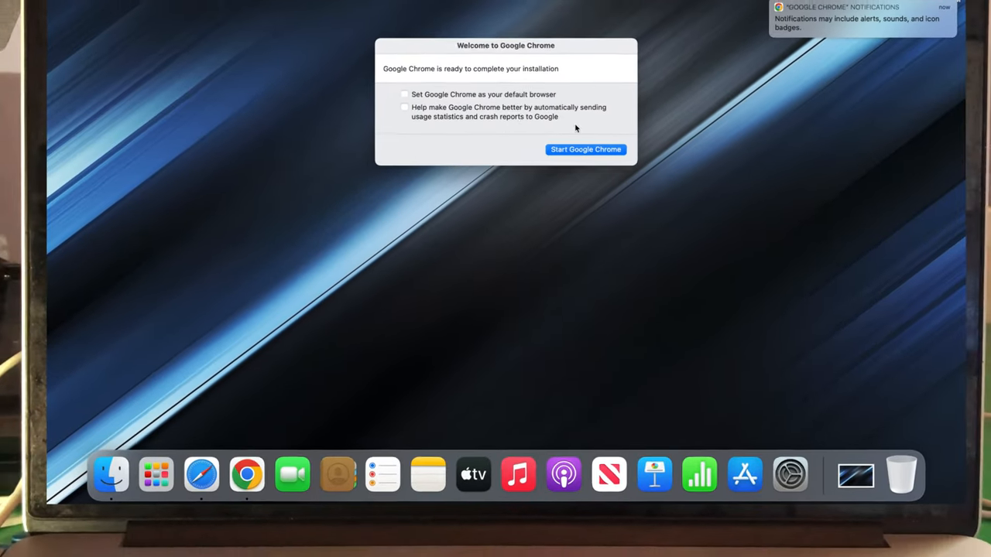
Launch Google Chrome after installation and begin its first-run setup.
left_click(585, 148)
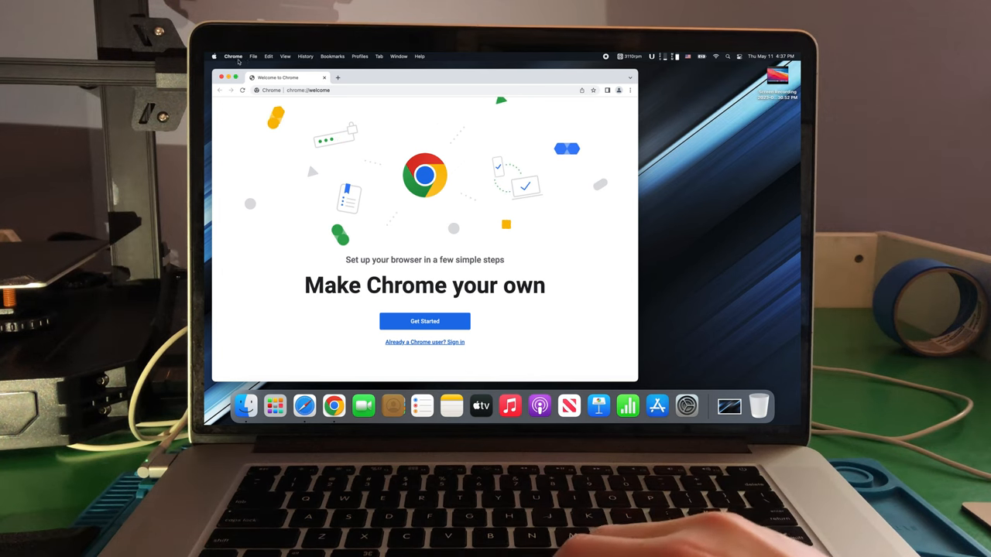
left_click(232, 55)
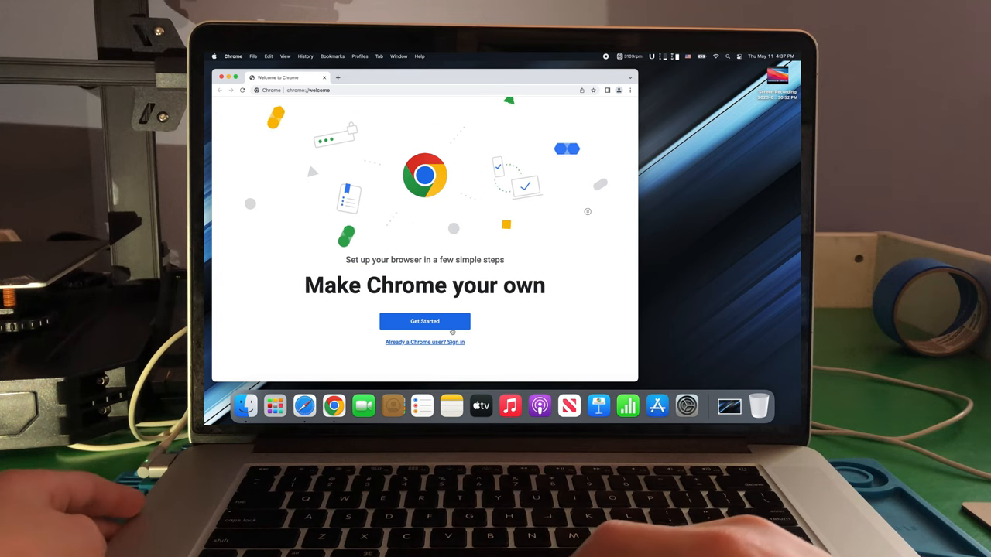
left_click(425, 321)
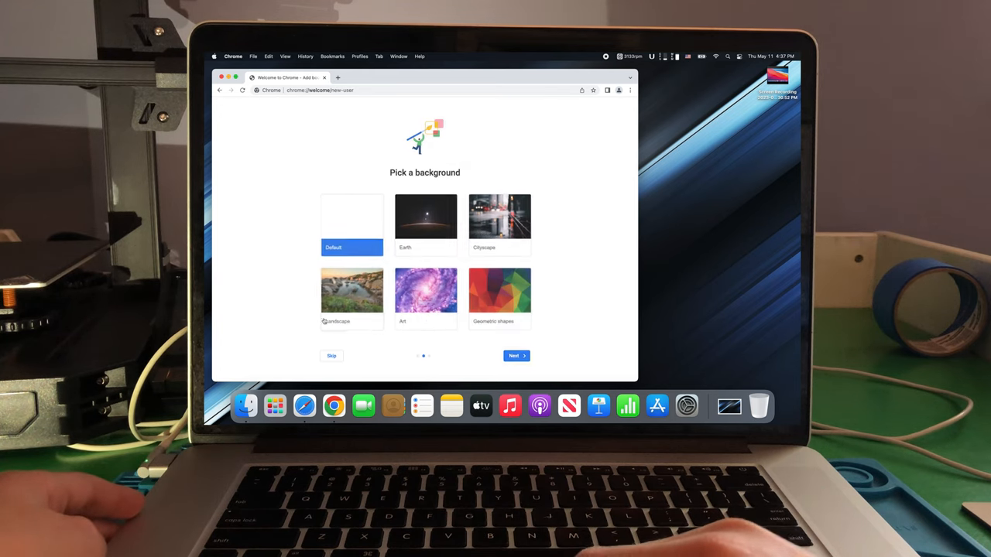
Skip the background and default-browser steps and decline turning on sync.
left_click(516, 354)
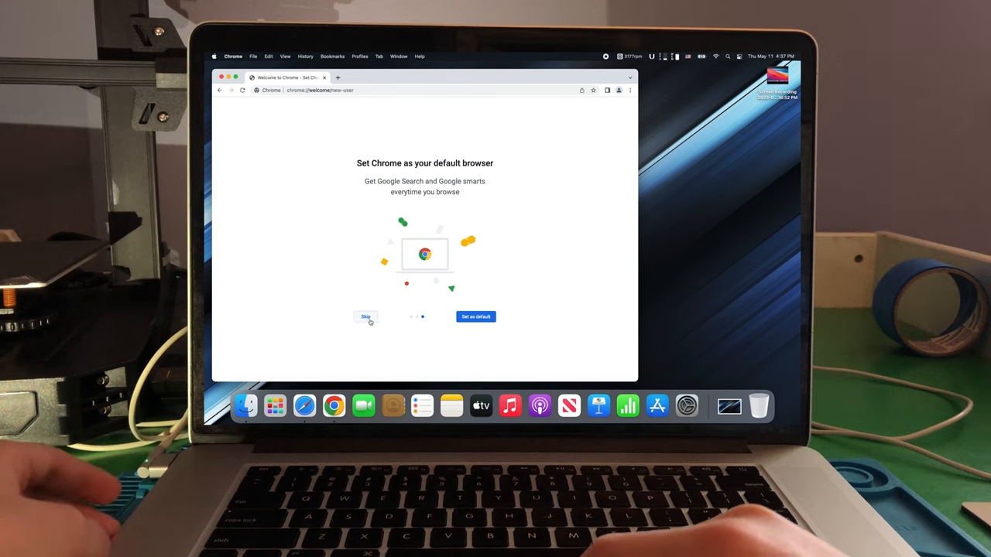
left_click(365, 316)
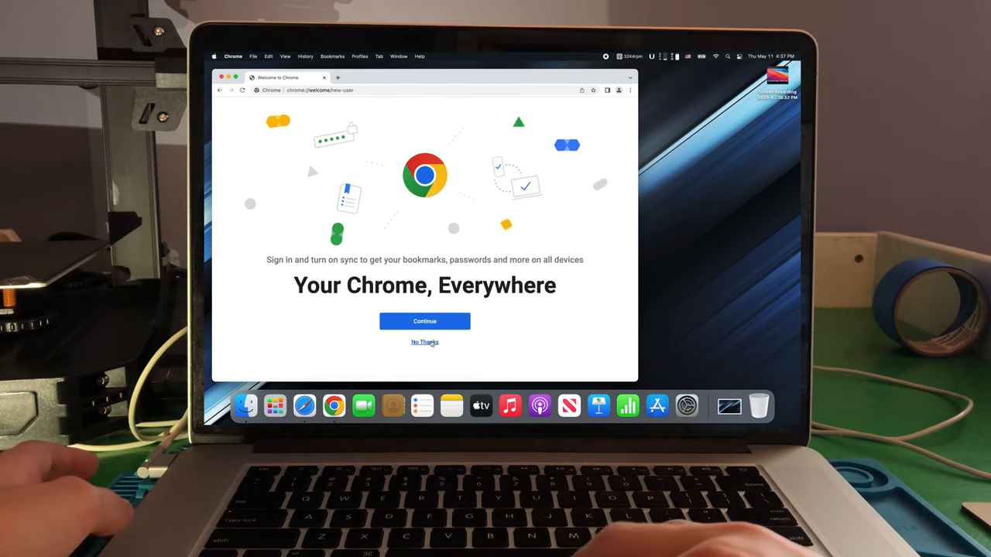
left_click(425, 342)
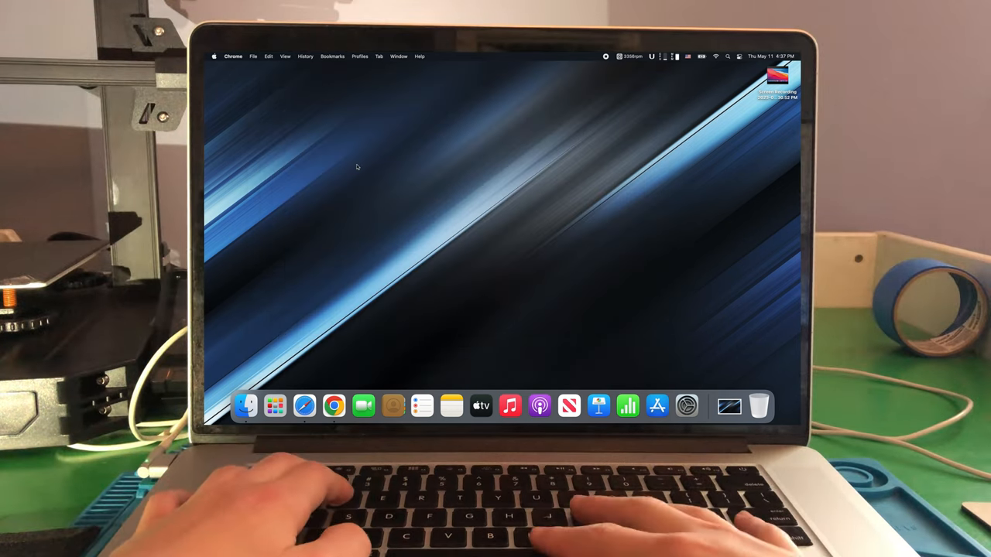
Launch Rectangle from a Spotlight search, then start Safari from the Dock.
type("rectangle")
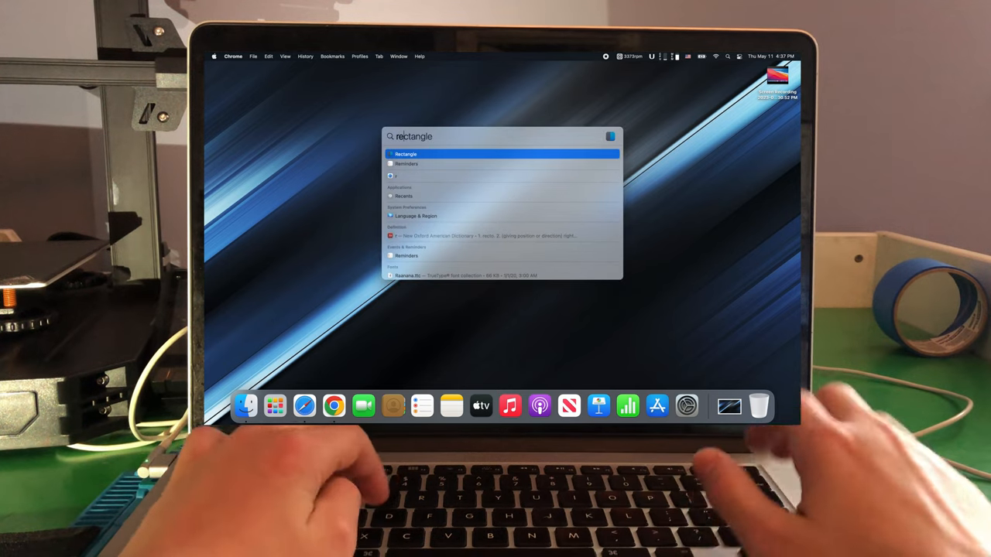
key("enter")
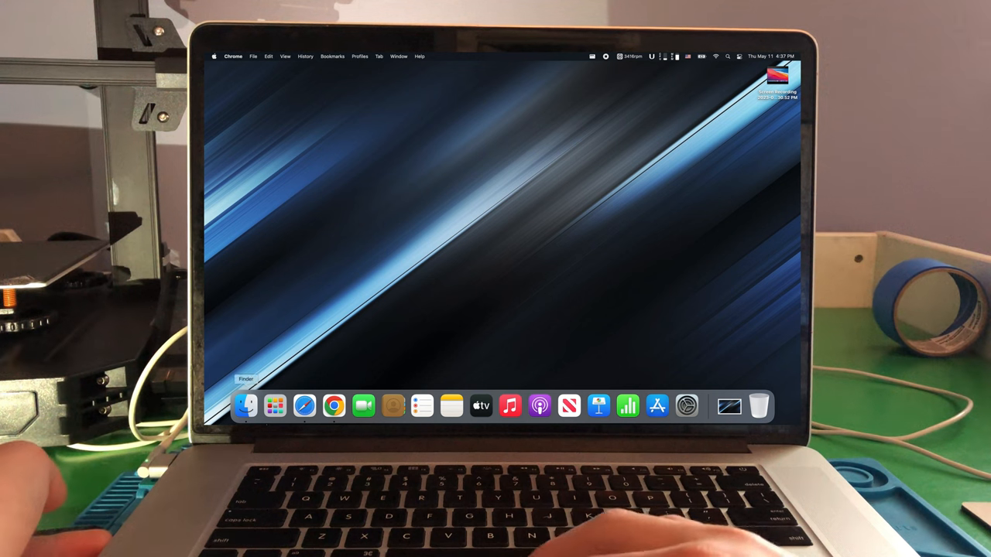
left_click(303, 406)
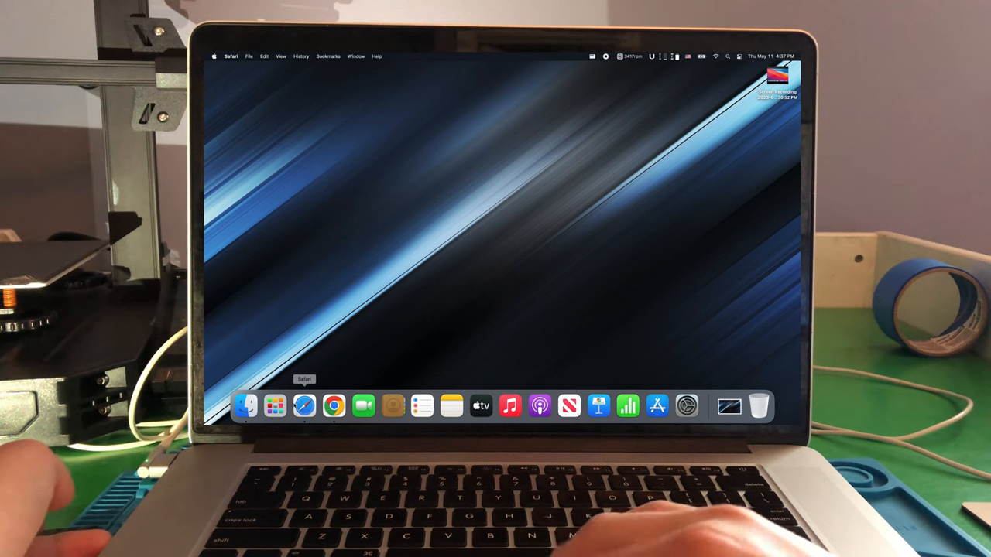
left_click(304, 406)
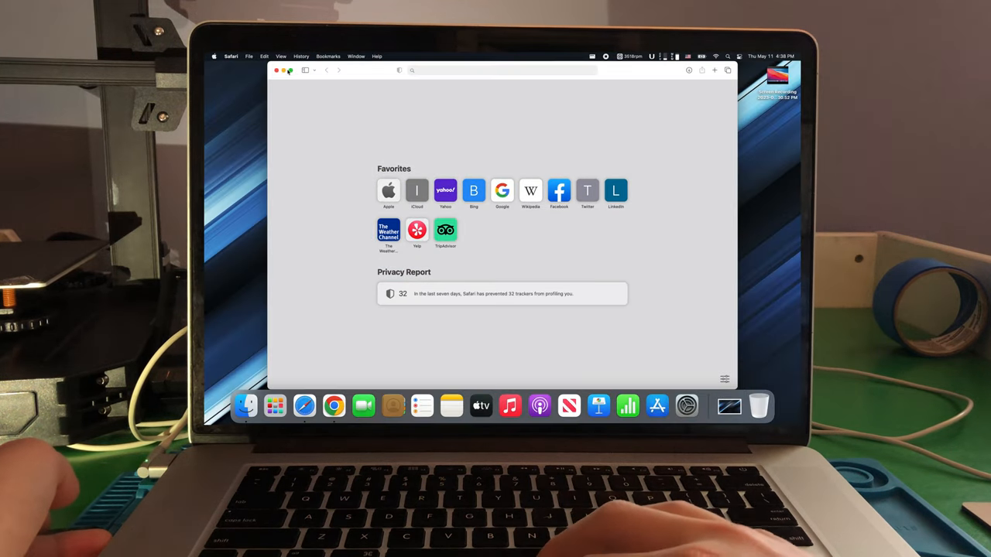
Quit Safari, leaving the empty desktop with Finder frontmost.
left_click(291, 71)
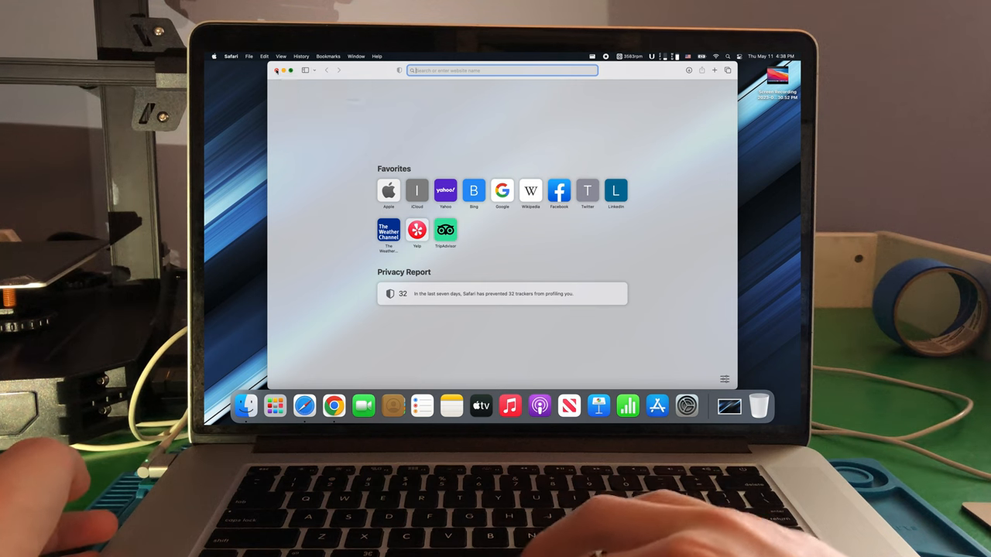
left_click(276, 71)
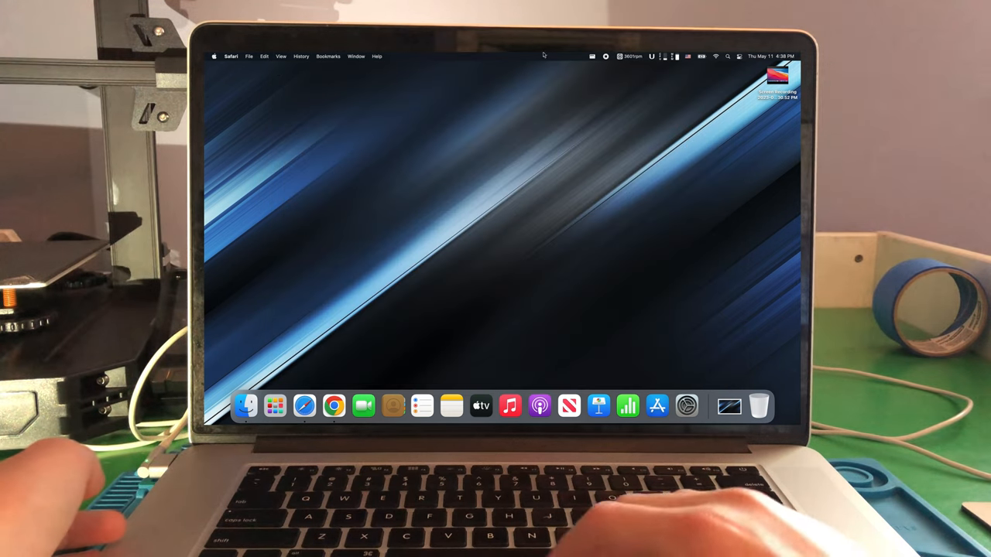
left_click(607, 55)
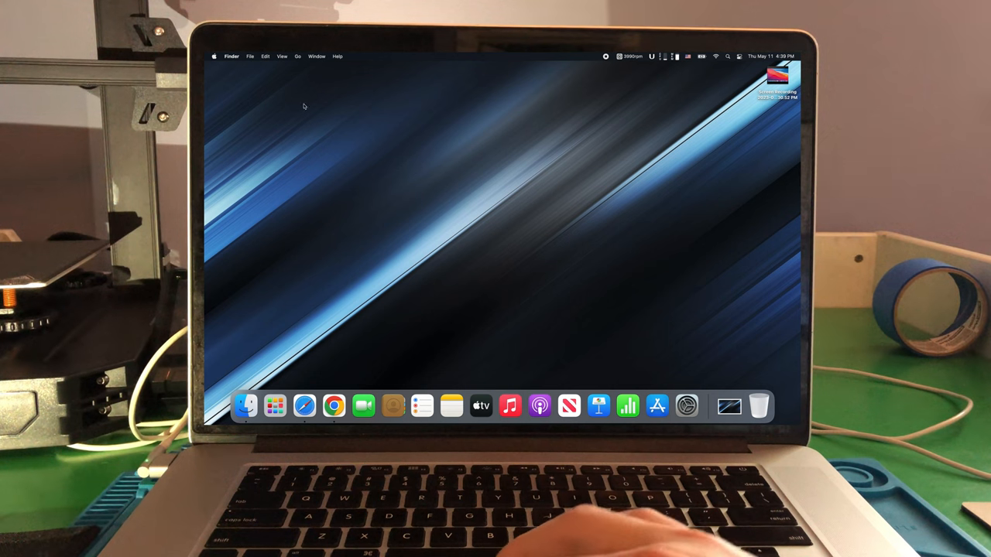
mouse_move(282, 186)
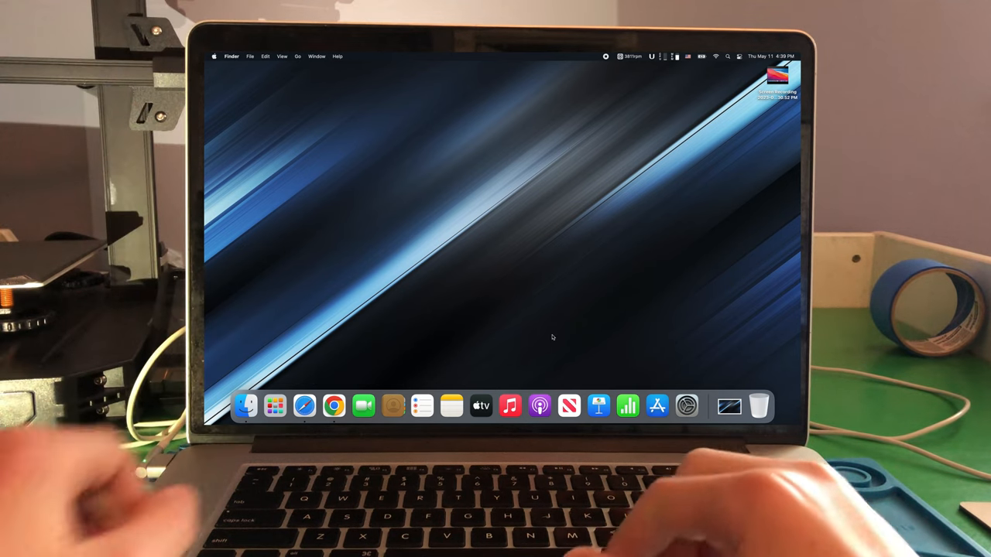
Search 'minecraft' in Chrome and go to the official minecraft.net site.
left_click(333, 406)
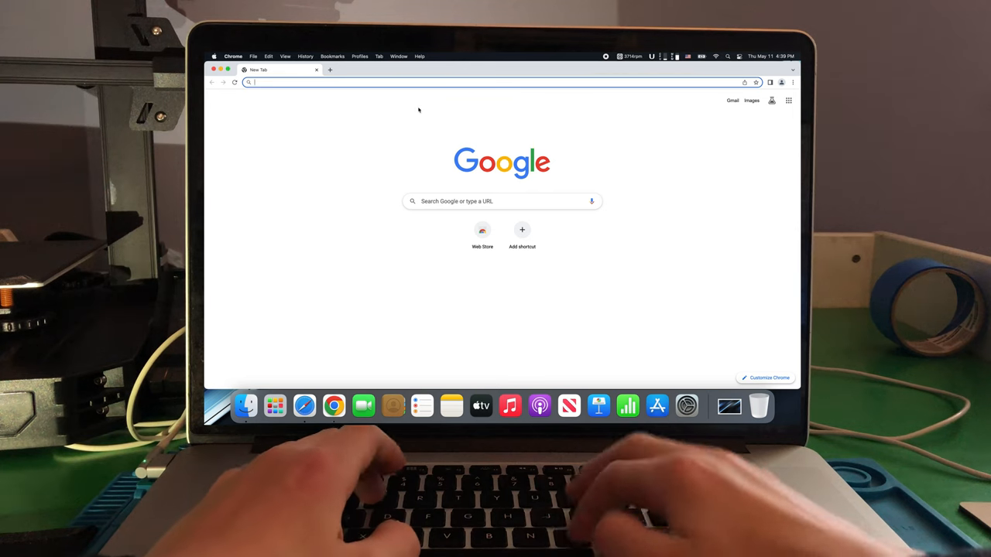
type("minecraft")
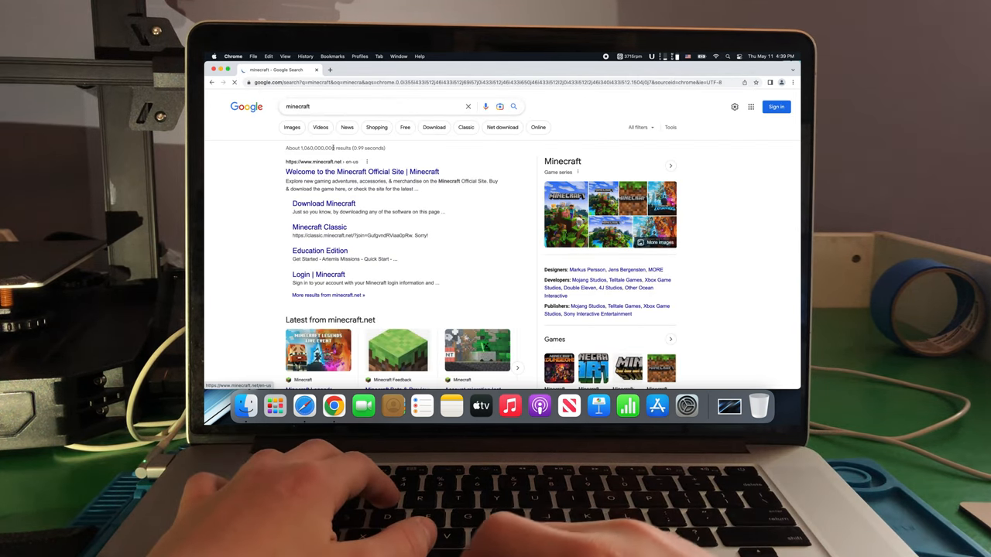
left_click(362, 170)
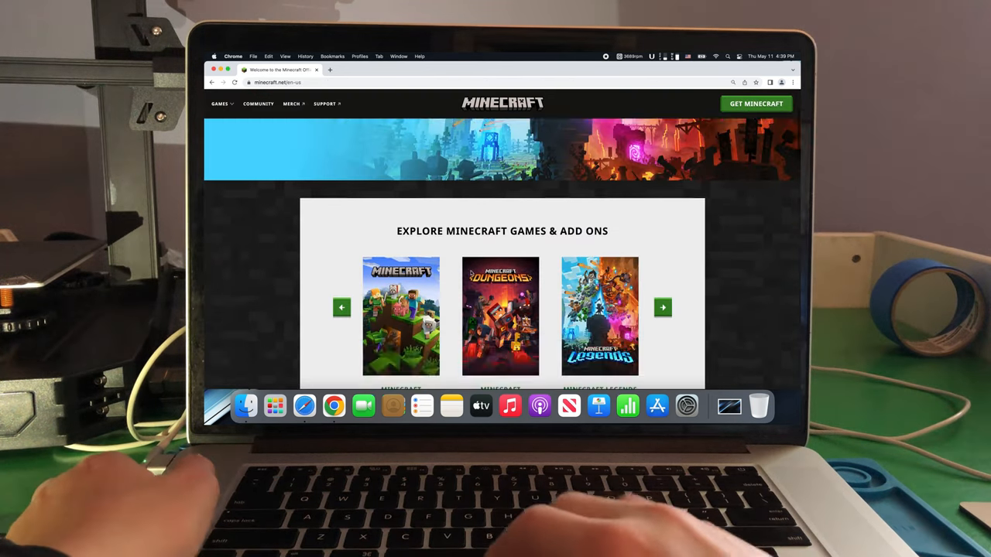
From the site footer reach the Download page and get the launcher for macOS.
scroll("down", 3)
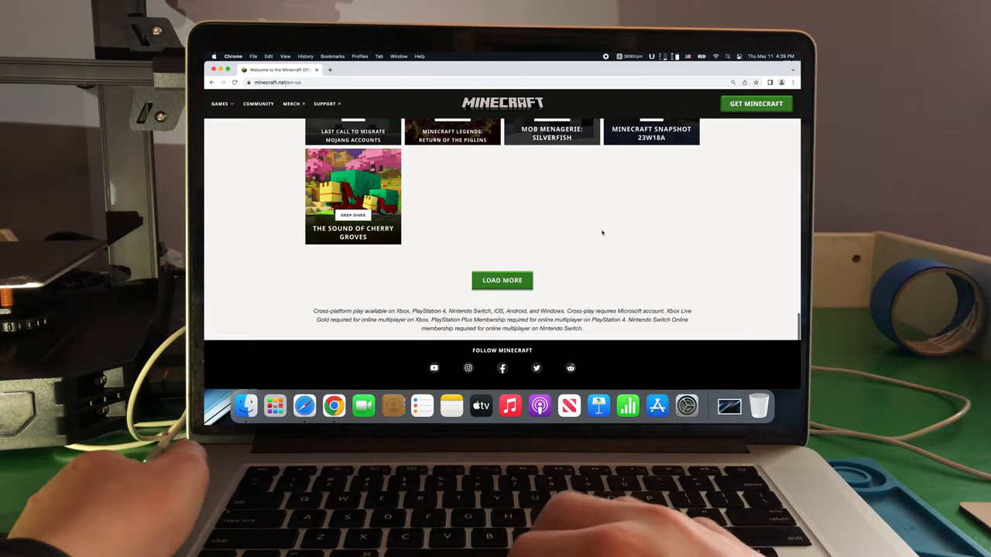
scroll("down", 3)
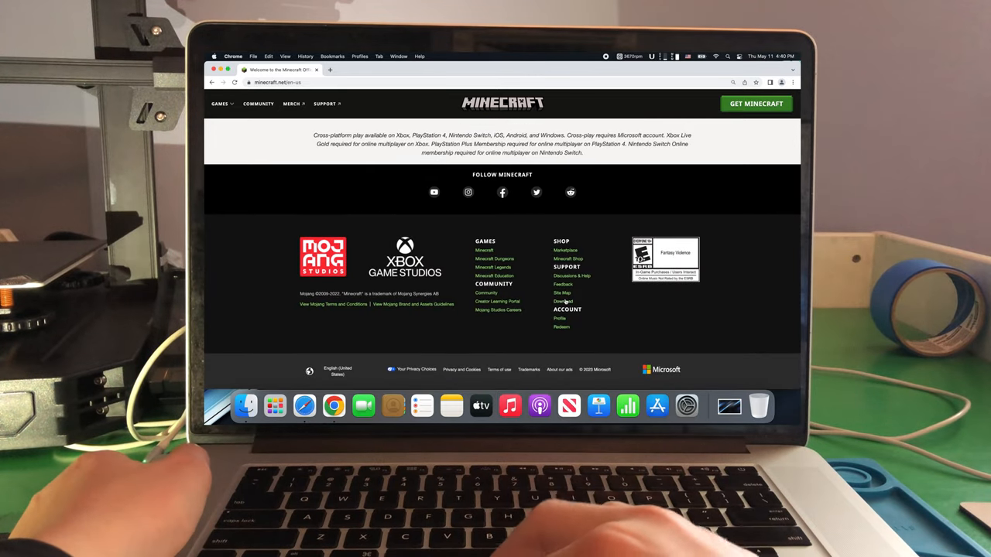
left_click(564, 300)
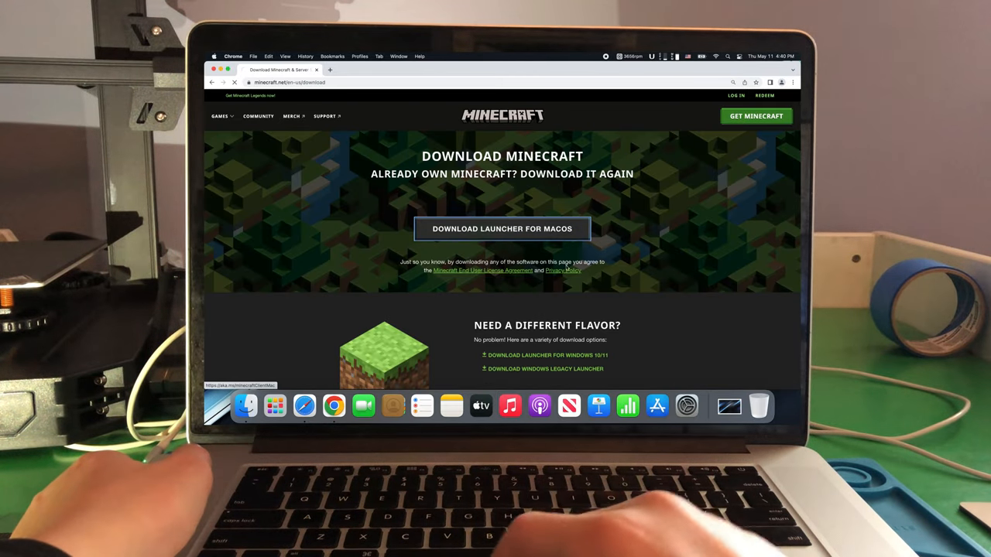
left_click(502, 229)
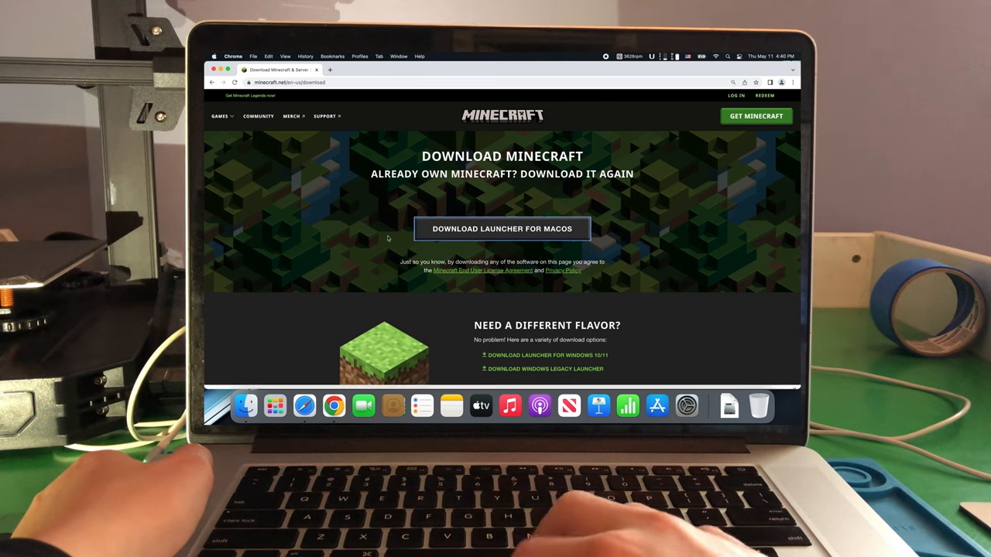
Run the downloaded installer, copy Minecraft into Applications and authorise with the administrator password.
left_click(501, 230)
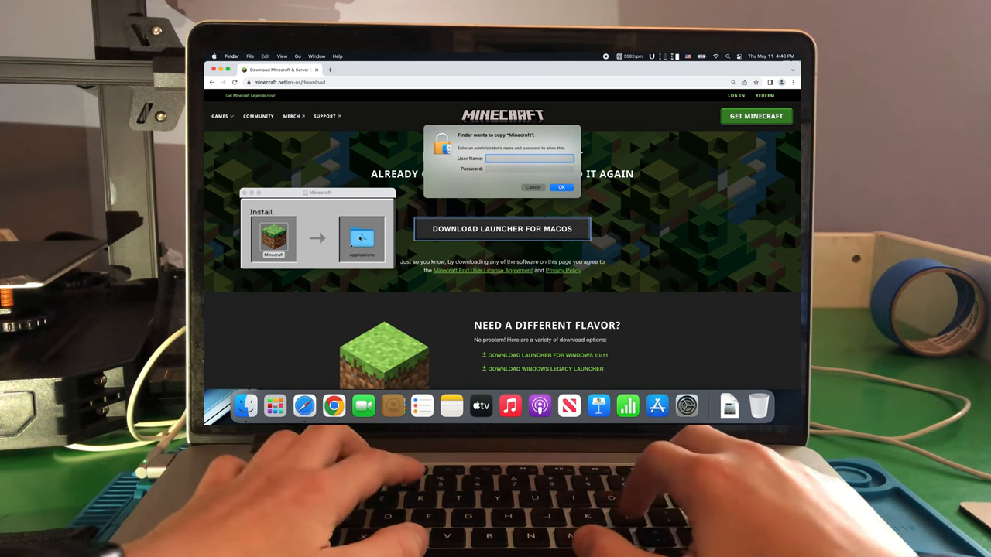
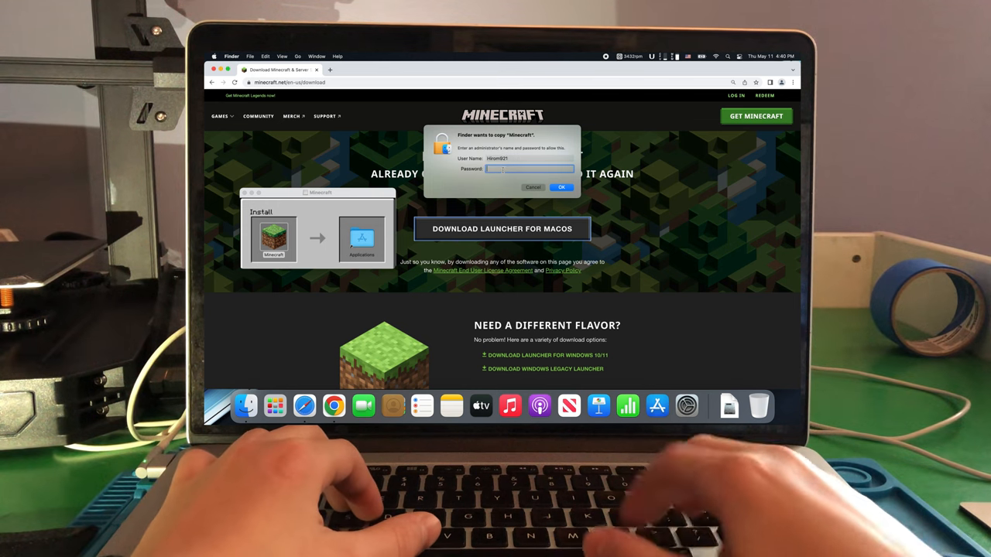
left_click(560, 188)
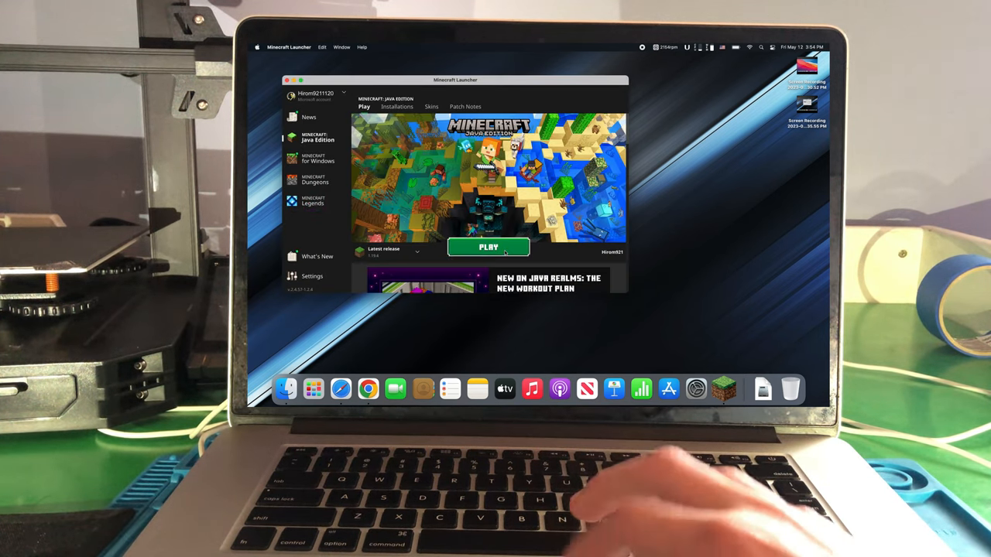
Play the latest Minecraft Java Edition release from the launcher.
left_click(488, 248)
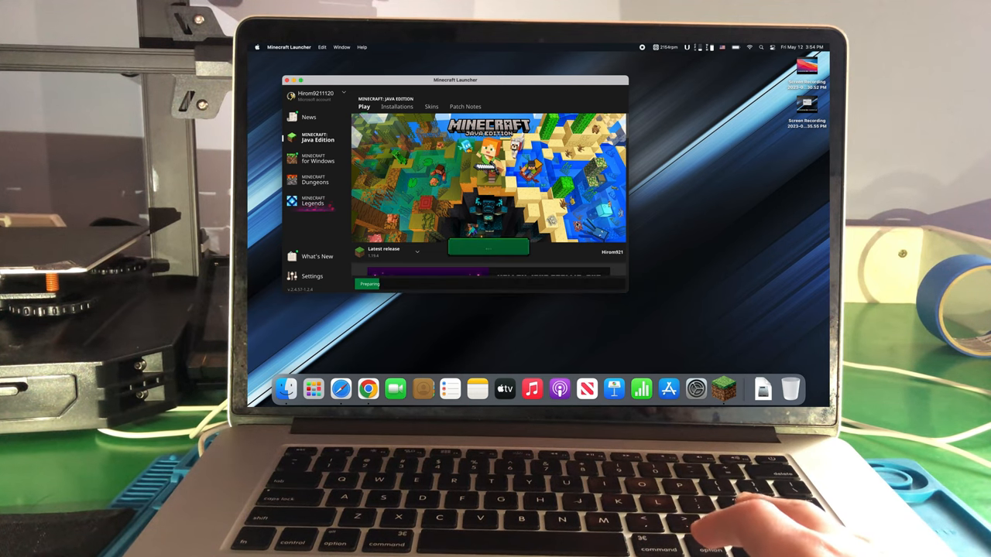
left_click(285, 81)
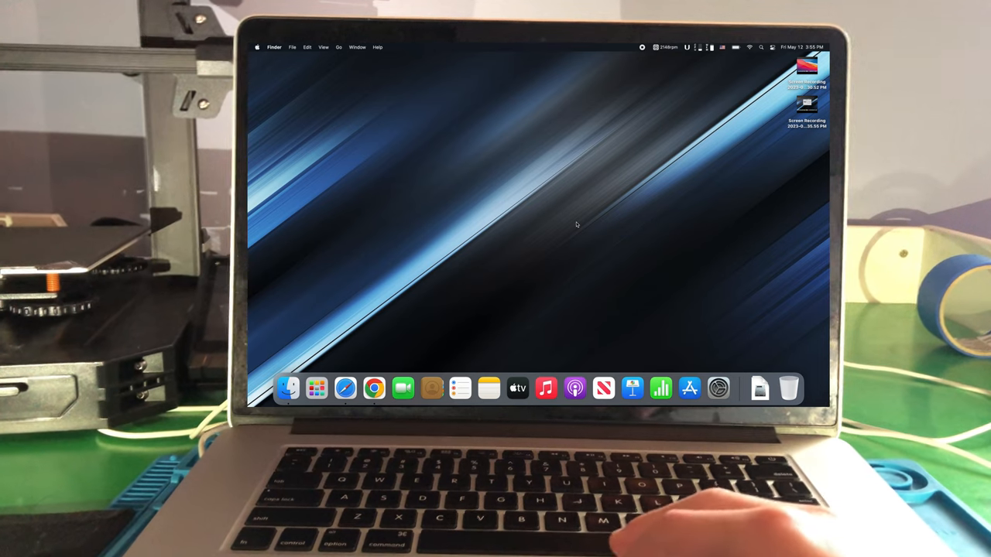
mouse_move(553, 211)
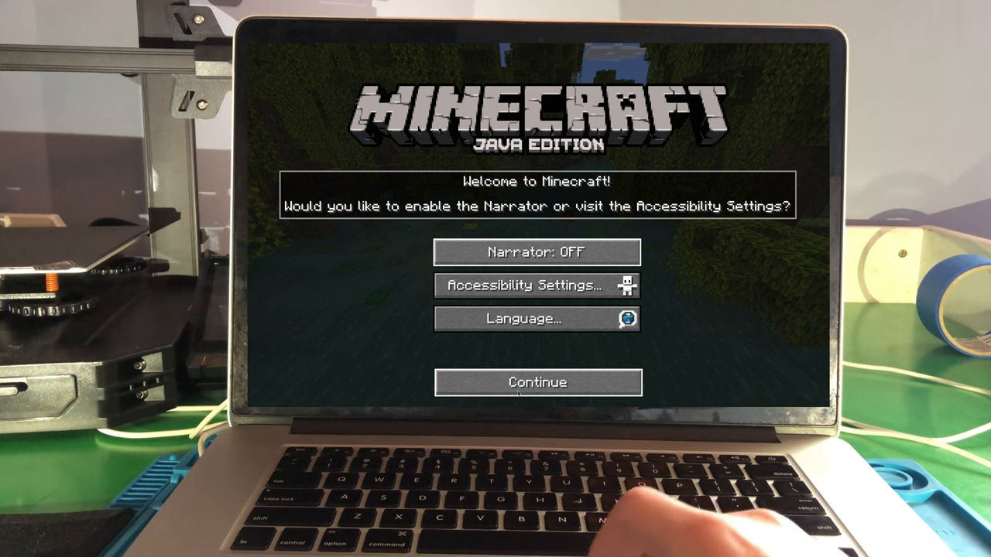
Dismiss the accessibility welcome, review Video Settings in Options, and return to the title menu.
left_click(537, 383)
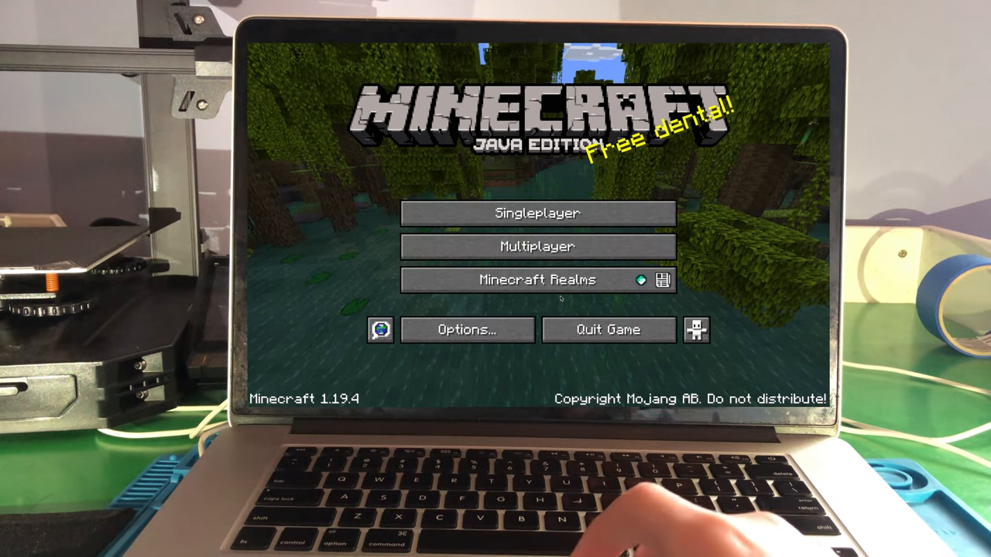
left_click(468, 329)
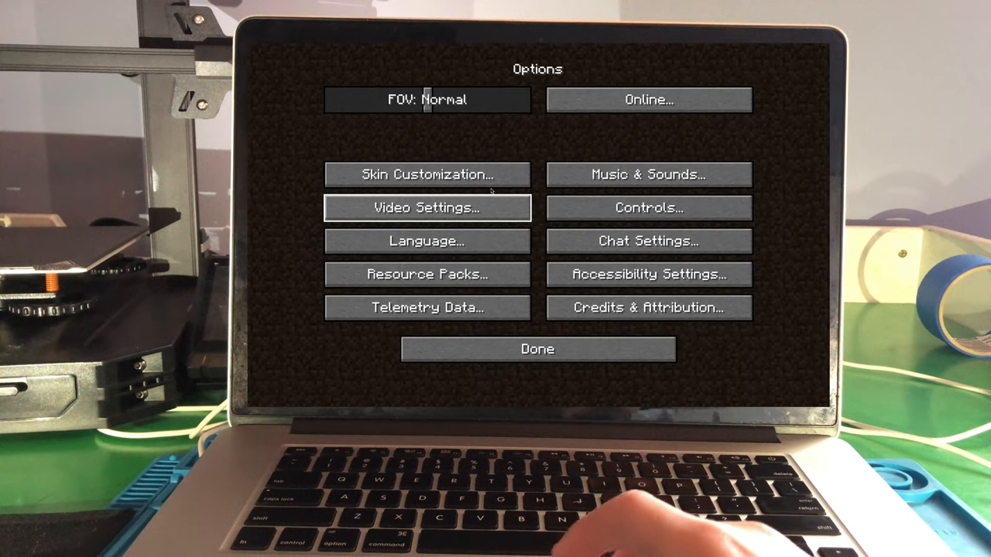
left_click(427, 207)
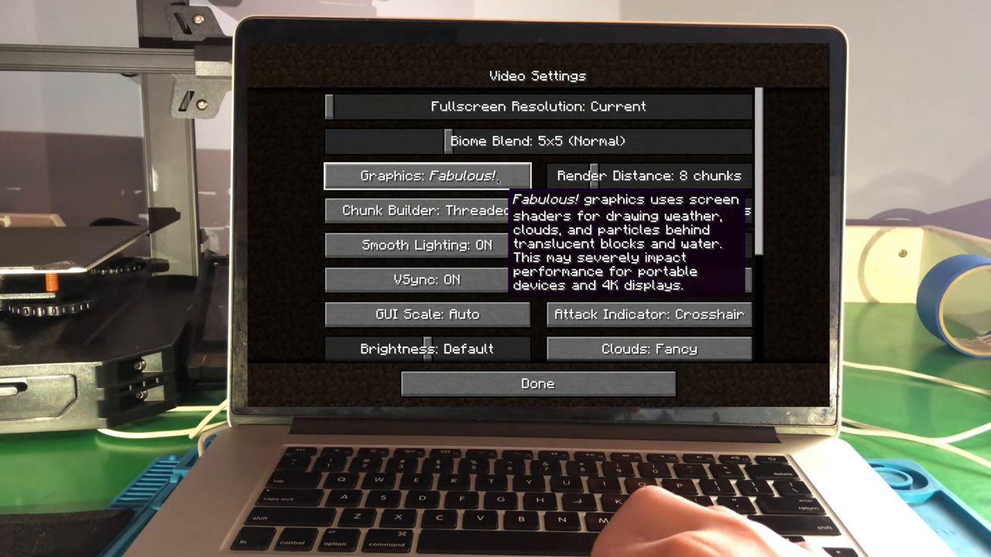
left_click(537, 384)
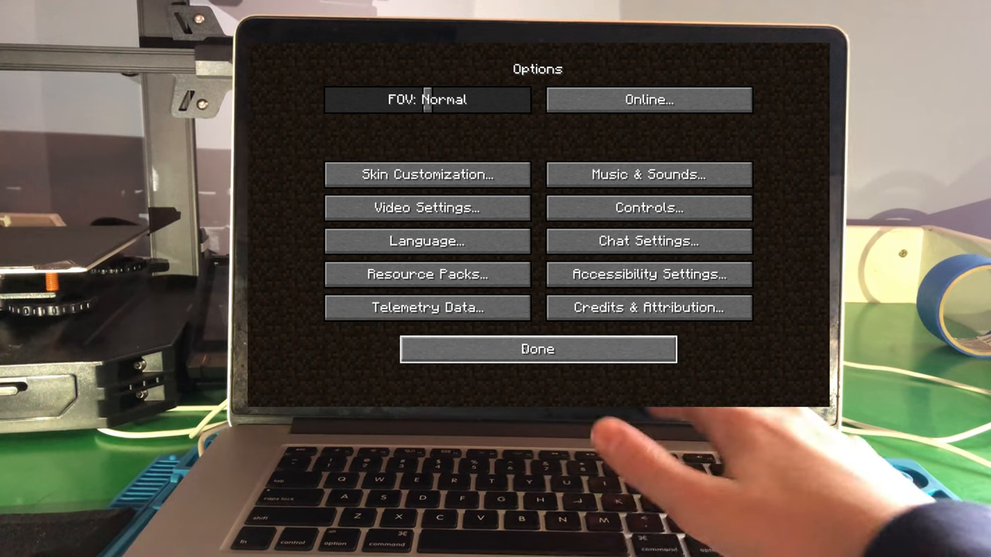
left_click(537, 350)
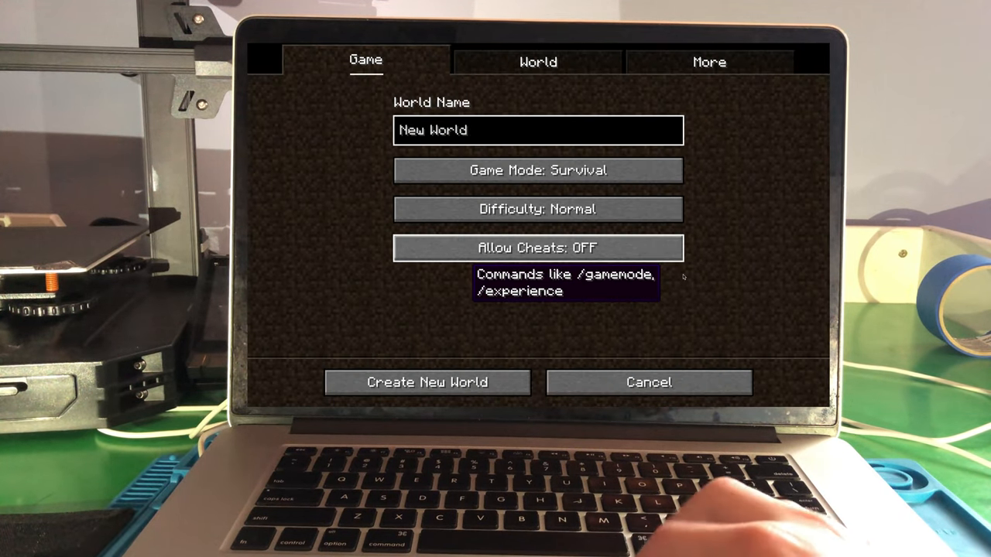
Keep the world name 'New World', set difficulty to Peaceful, and create the Creative world.
key("backspace")
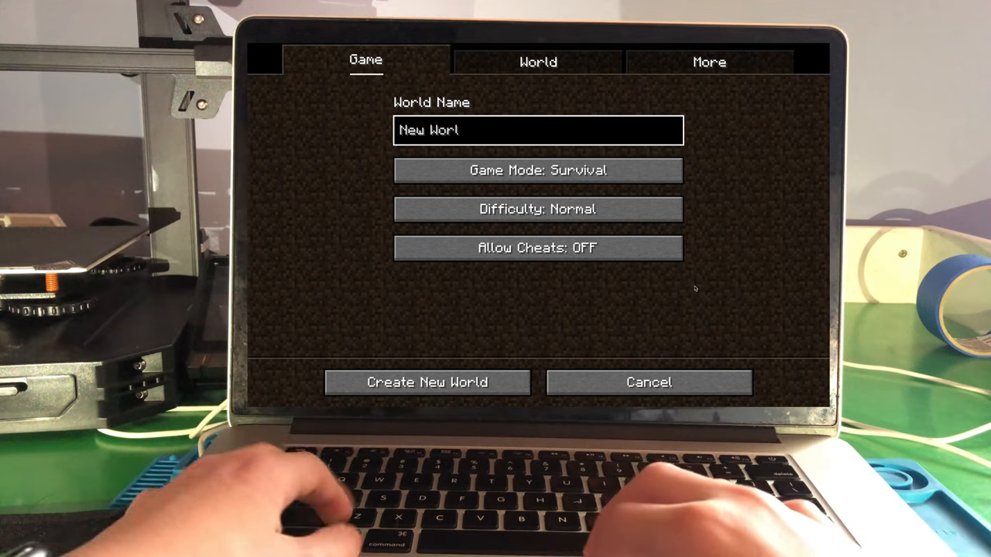
type("d")
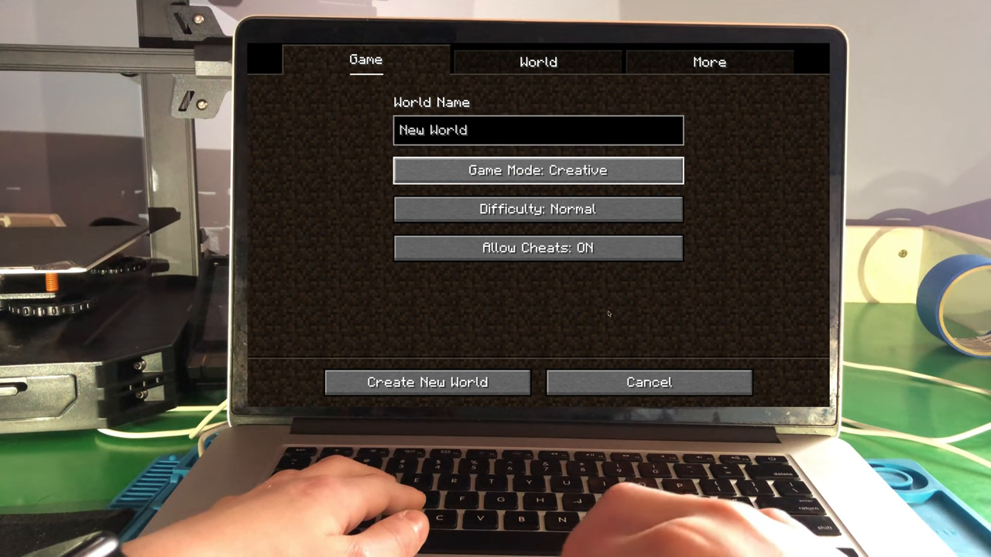
left_click(537, 209)
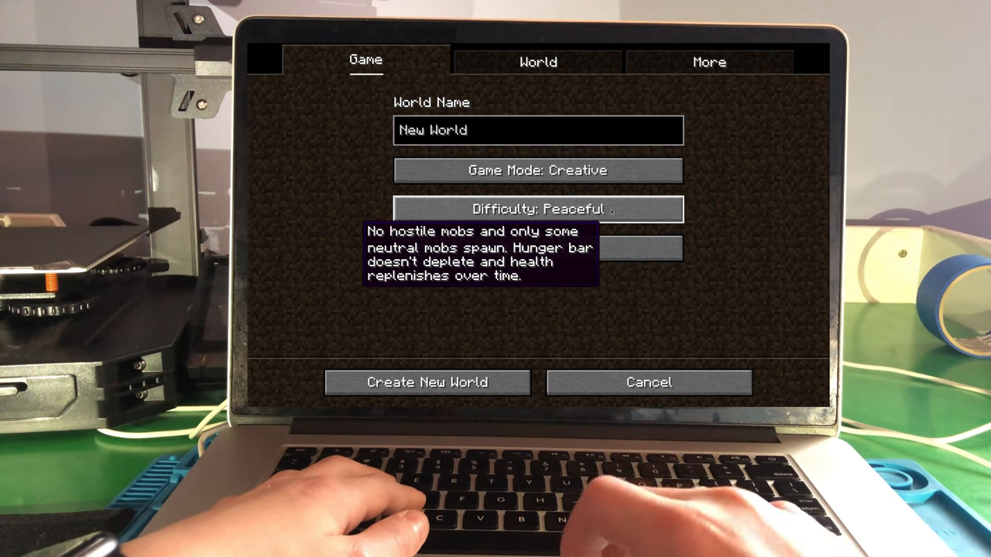
left_click(427, 383)
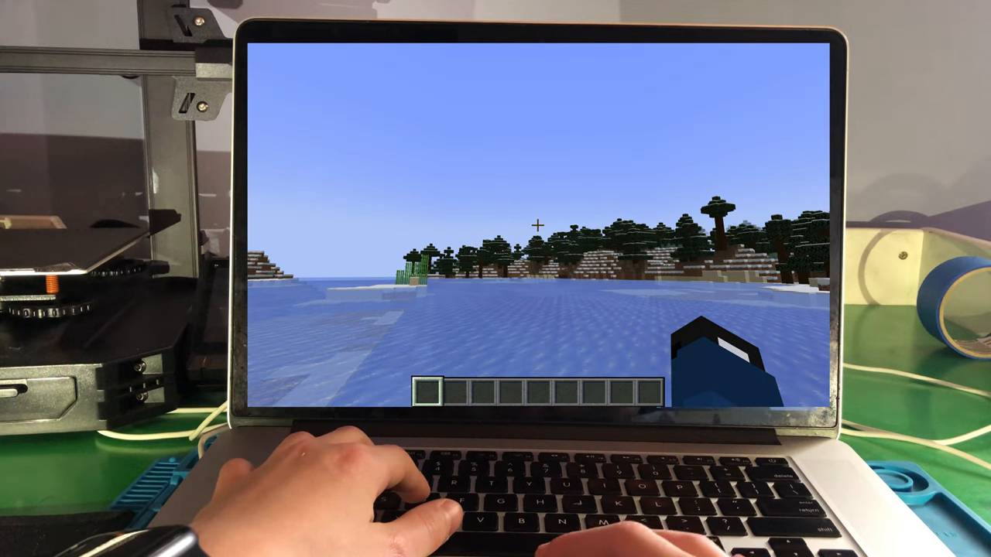
key("Escape")
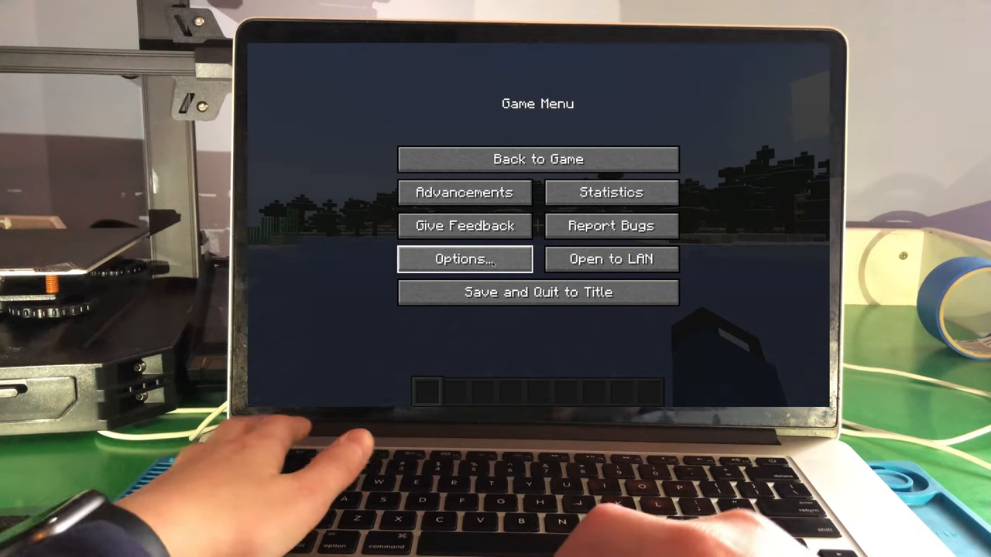
left_click(465, 258)
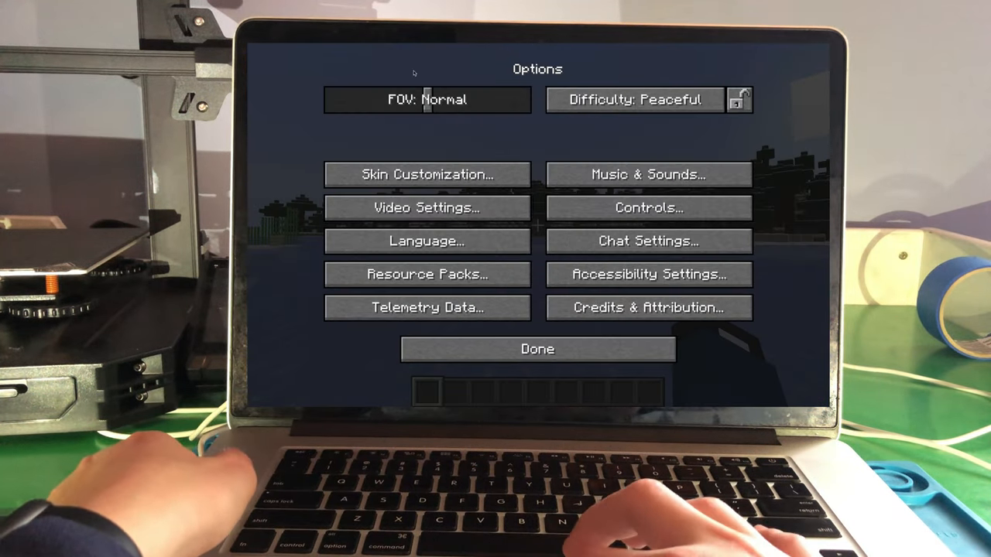
left_click(538, 350)
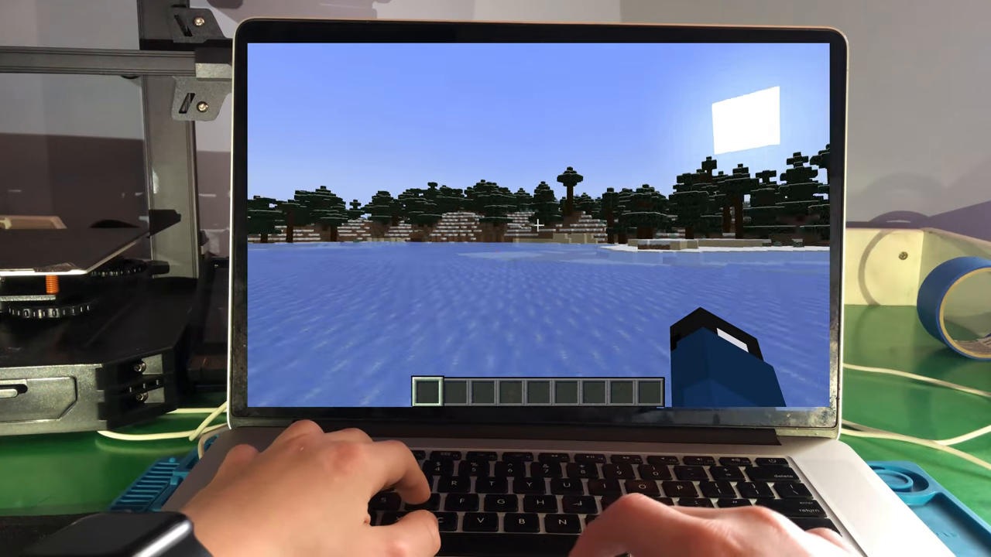